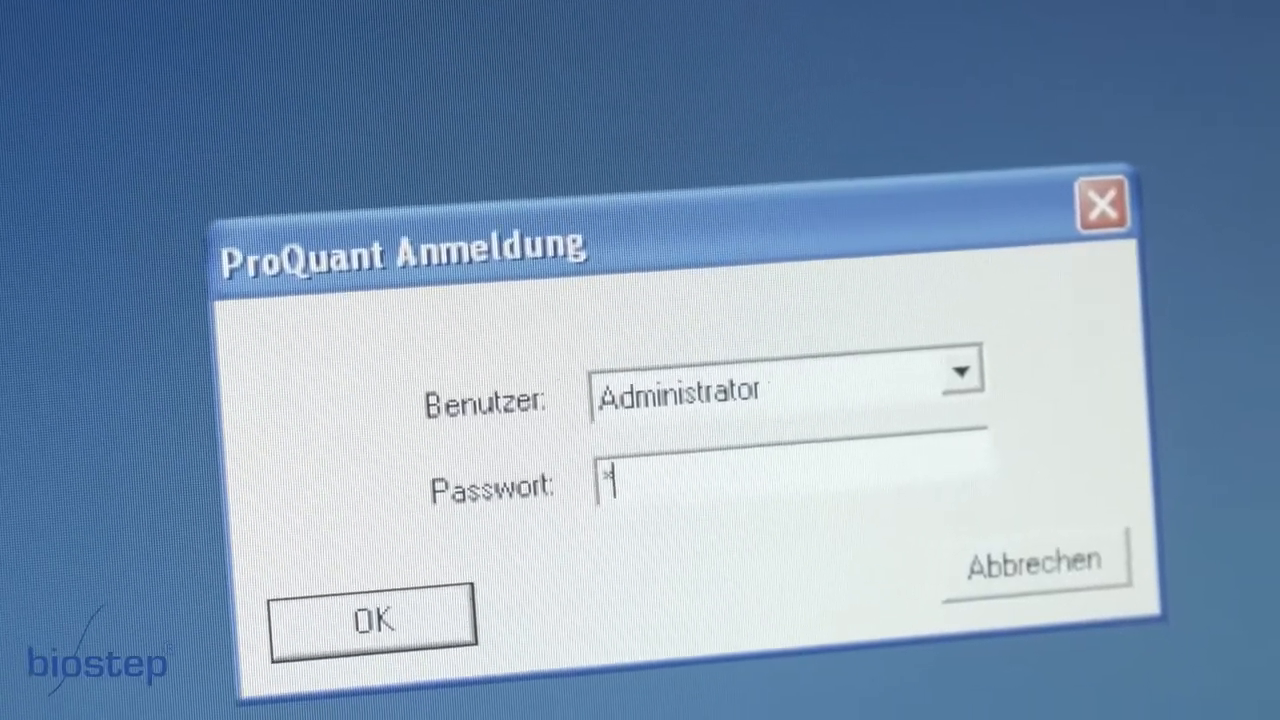
Log in to DESAGA ProQuant as Administrator.
click(372, 618)
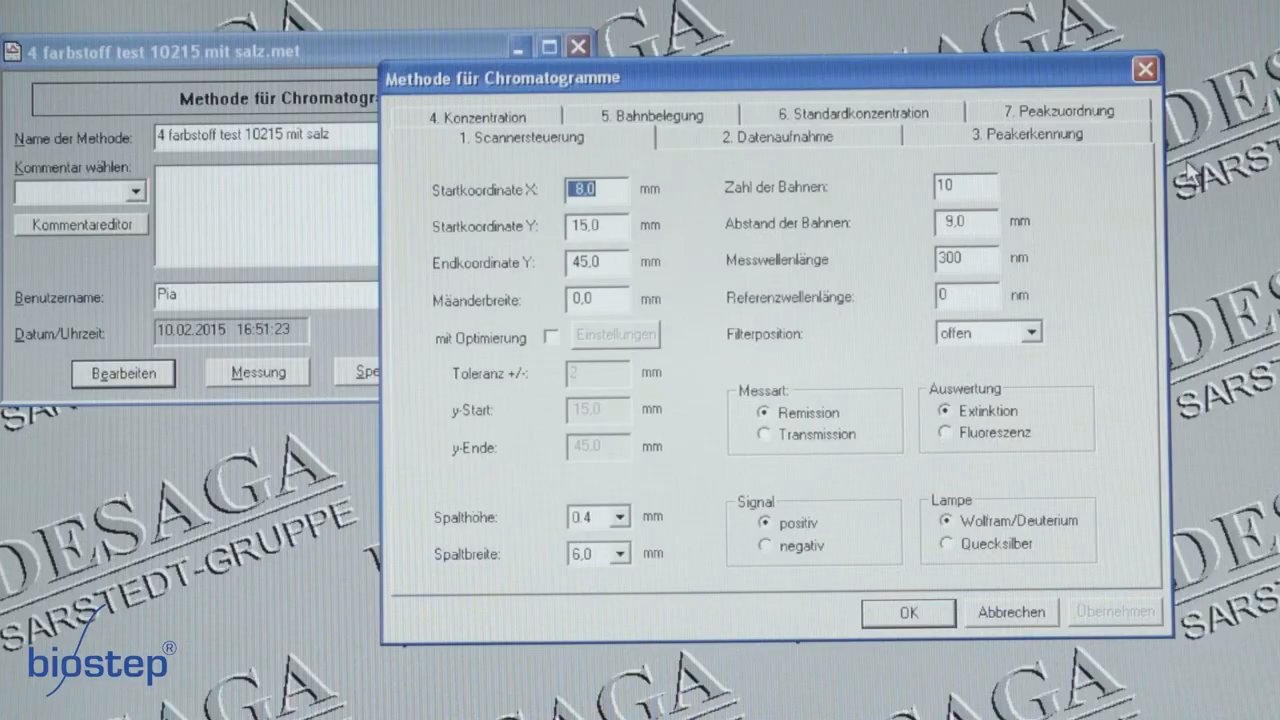
Review peak detection and the five-standard, five-sample lane assignment, then close the method.
click(778, 137)
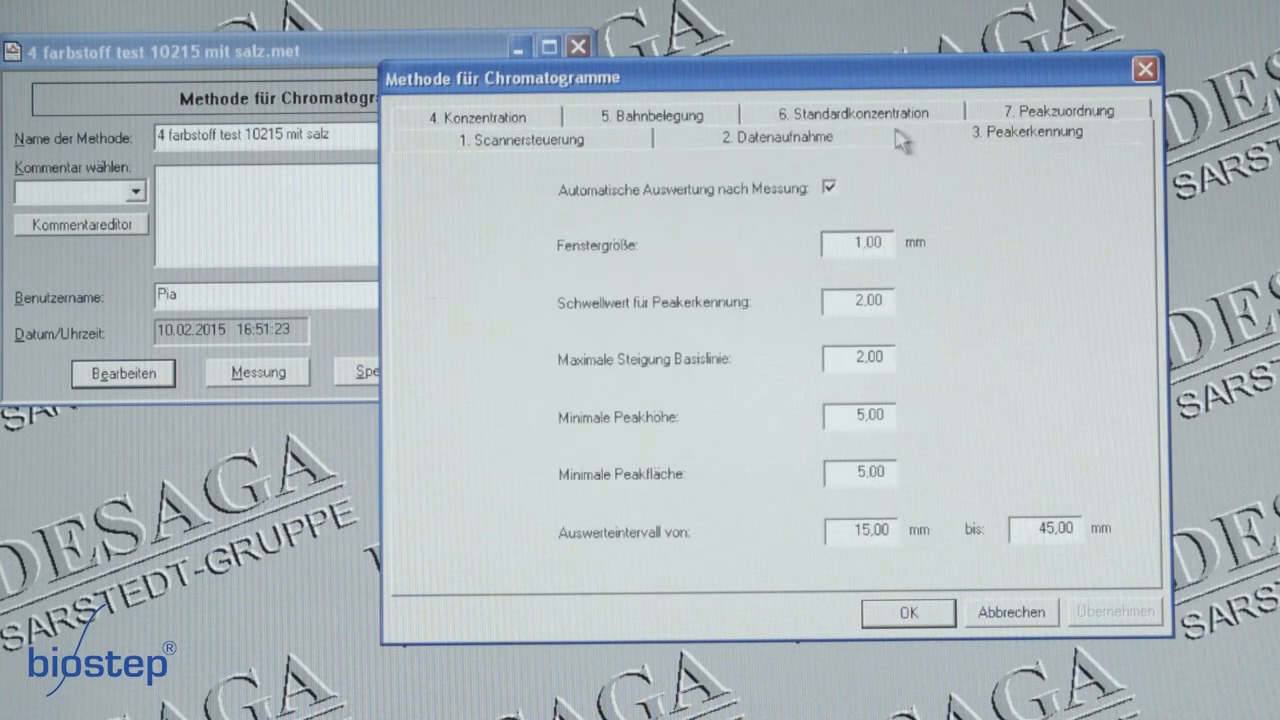
click(651, 114)
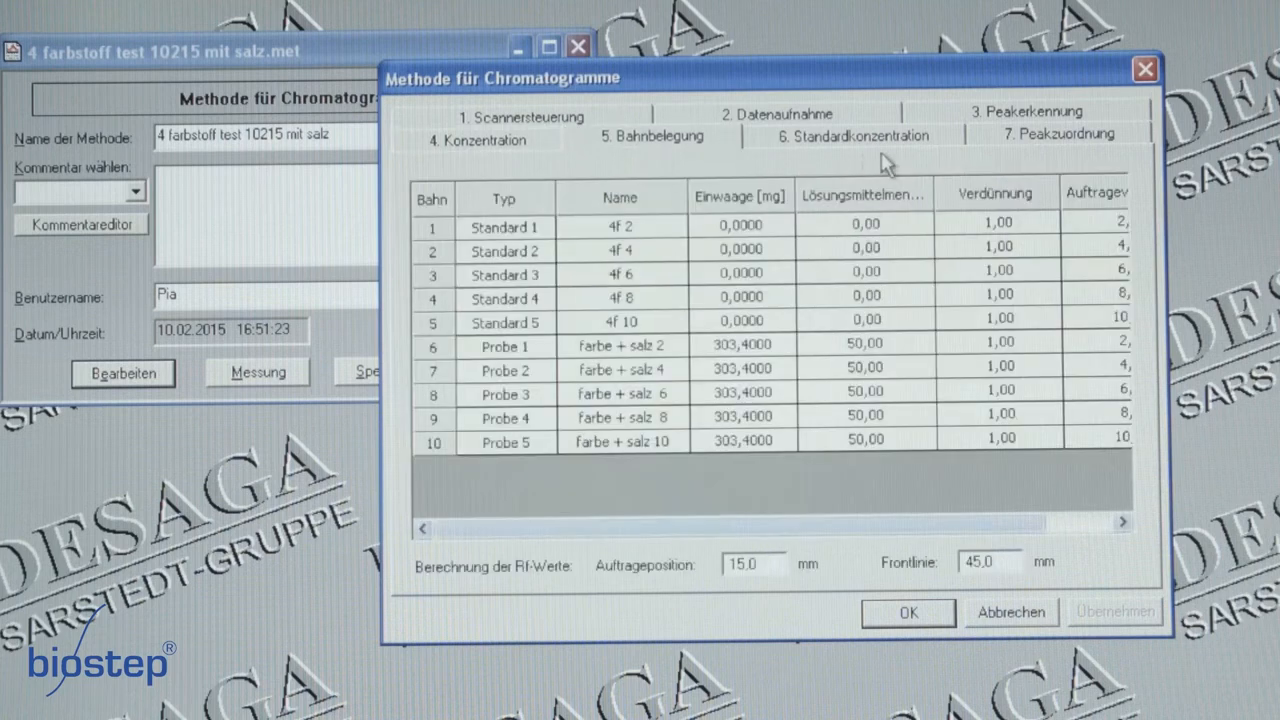
click(1057, 131)
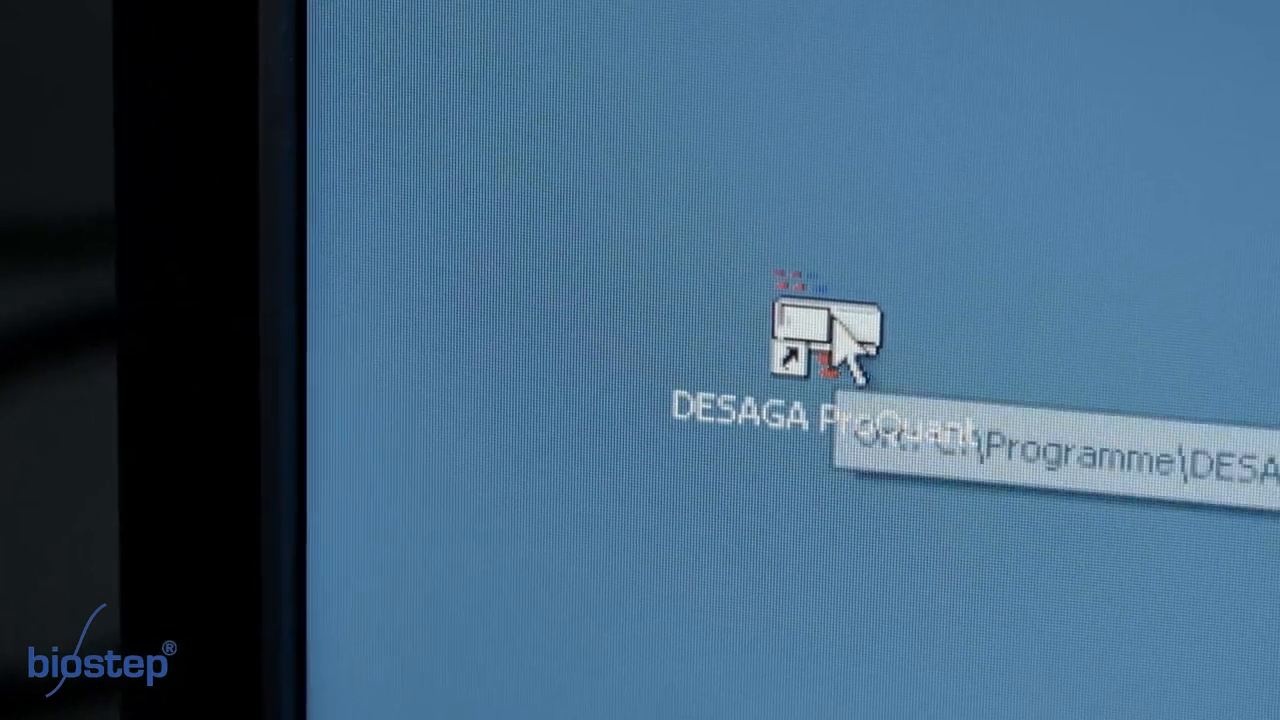
Start DESAGA ProQuant and scroll through the saved measurements and methods.
double_click(820, 335)
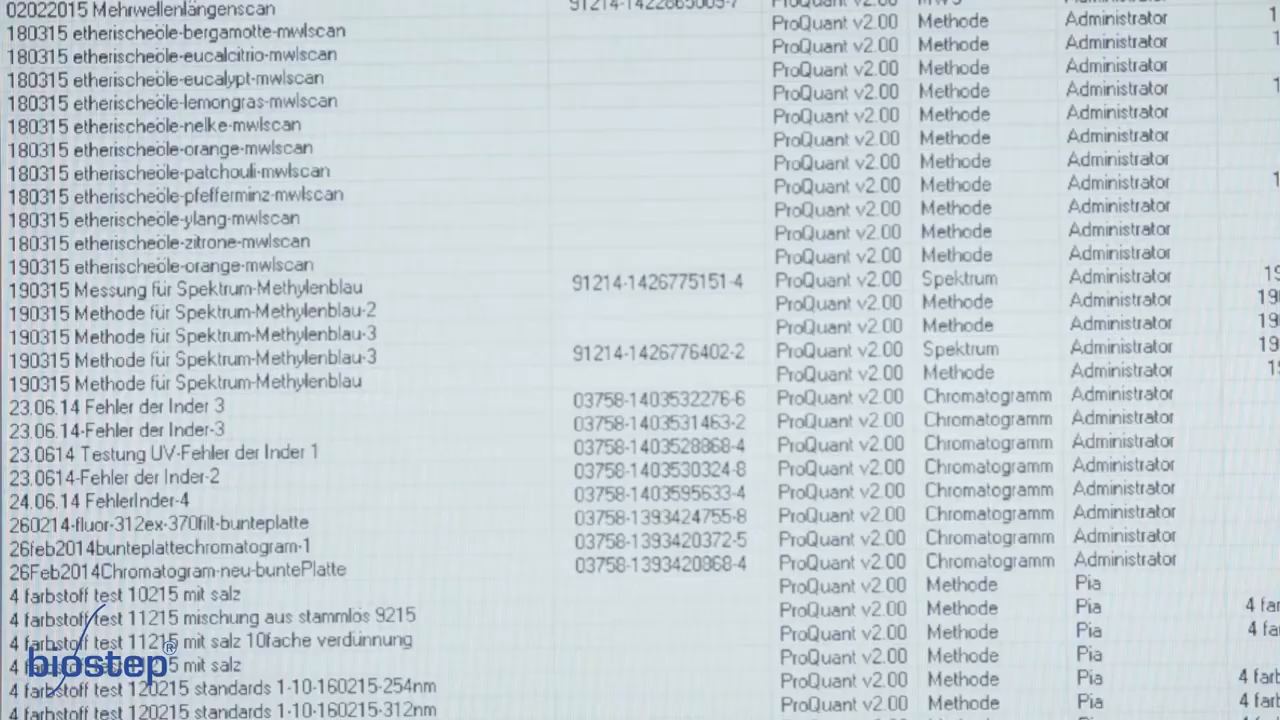
scroll(down, 3)
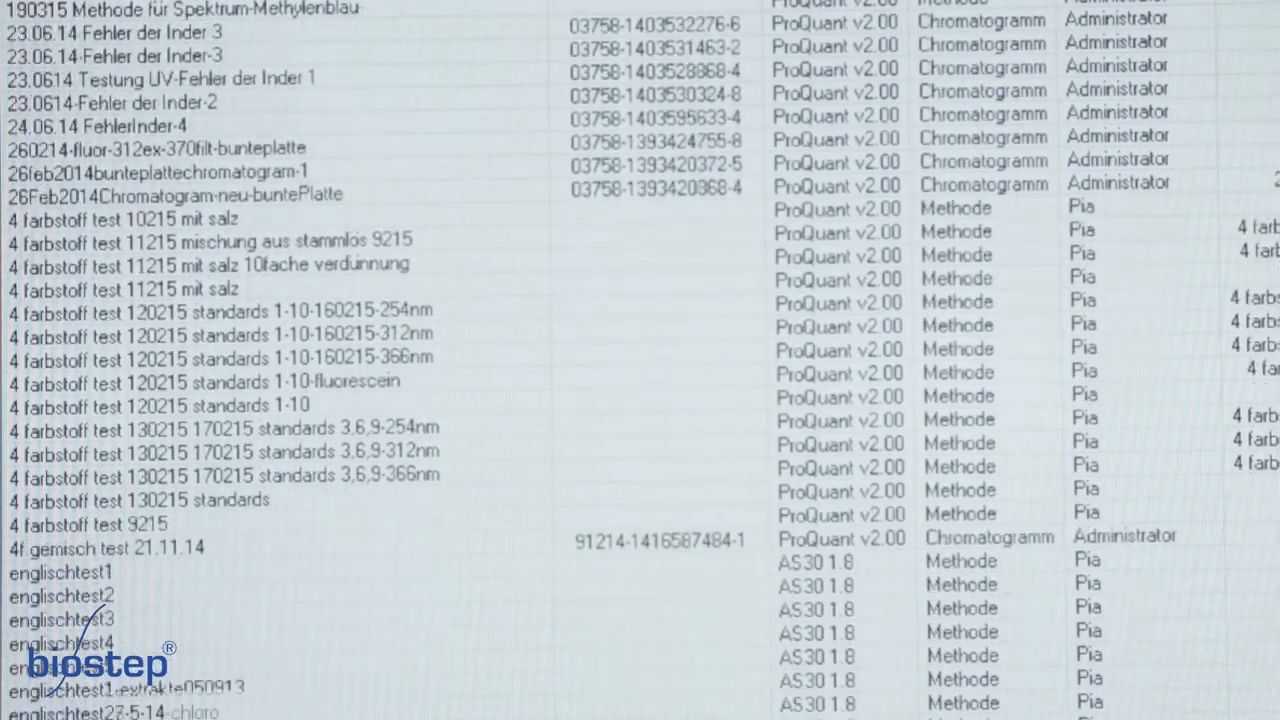
scroll(down, 3)
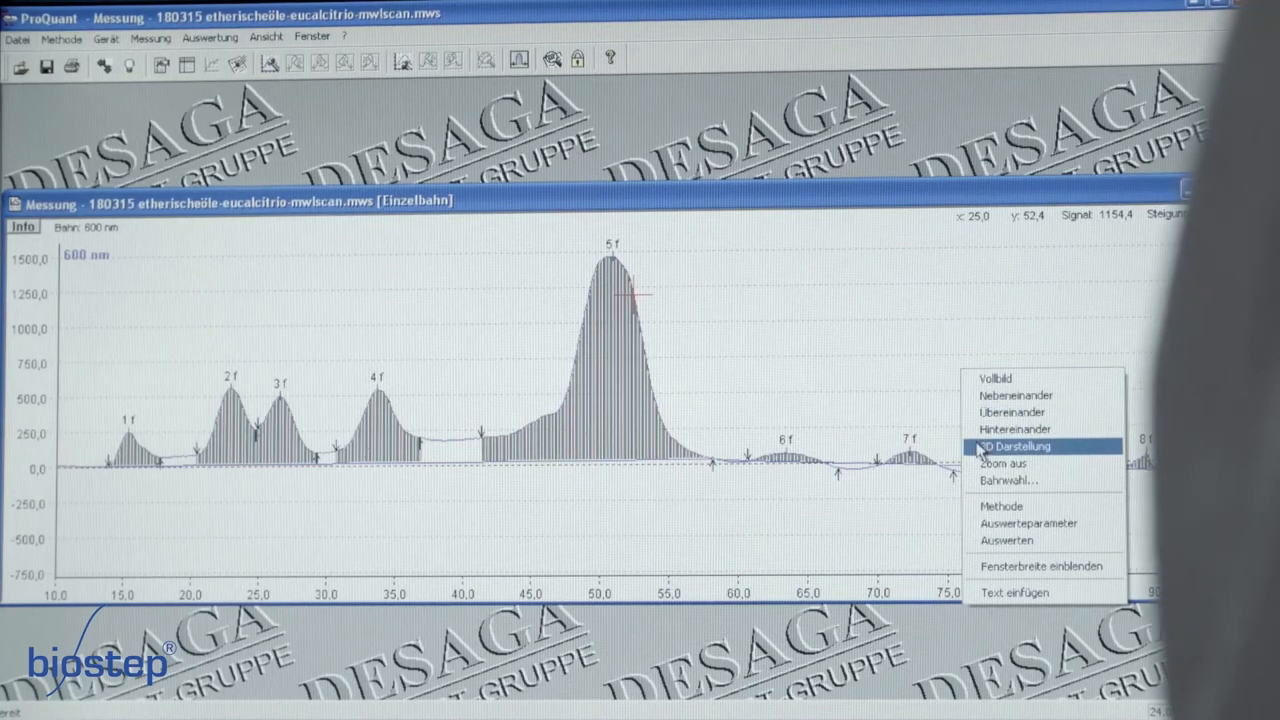
Display the eucalcitrio multi-wavelength scan as a full-view 3D plot.
click(1015, 446)
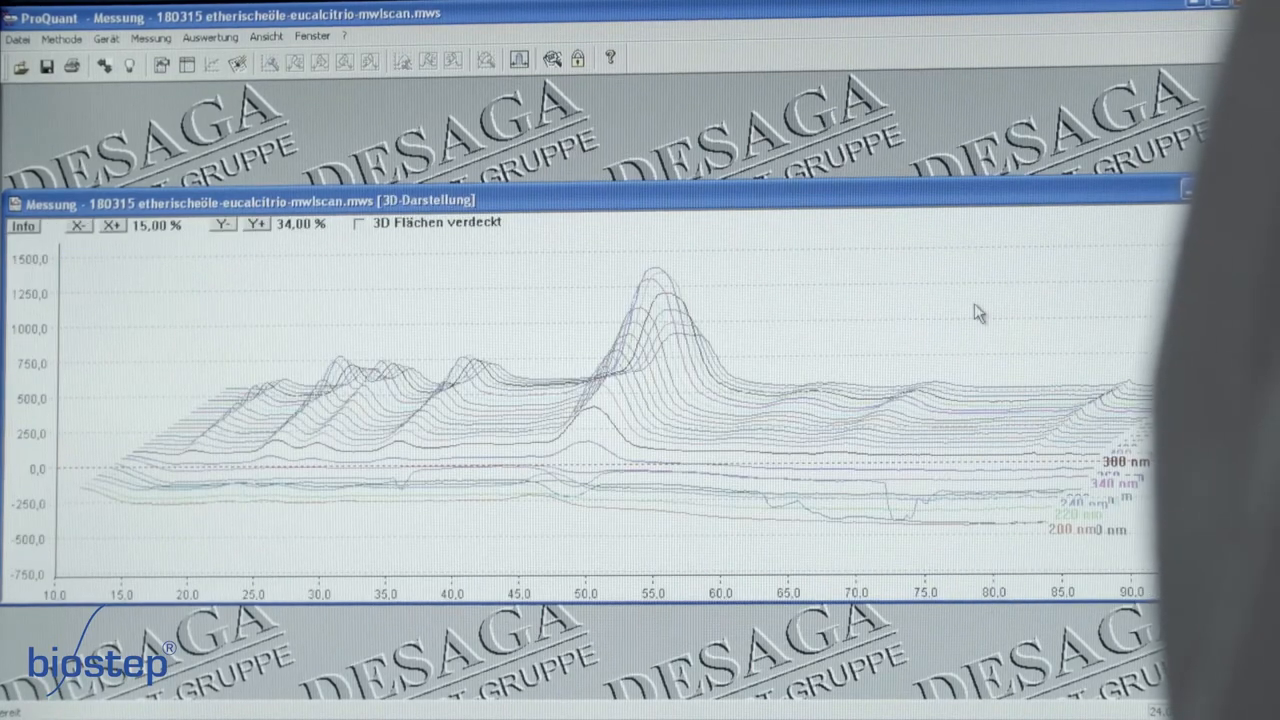
right_click(980, 320)
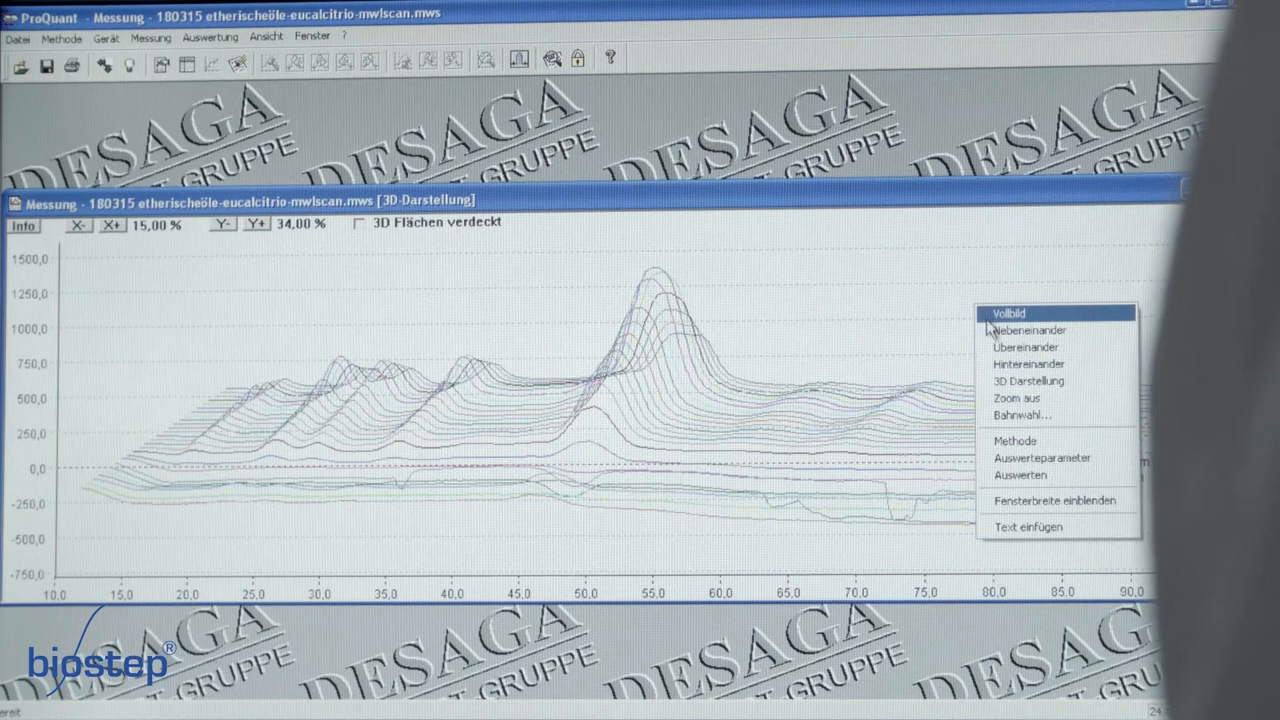
click(1030, 330)
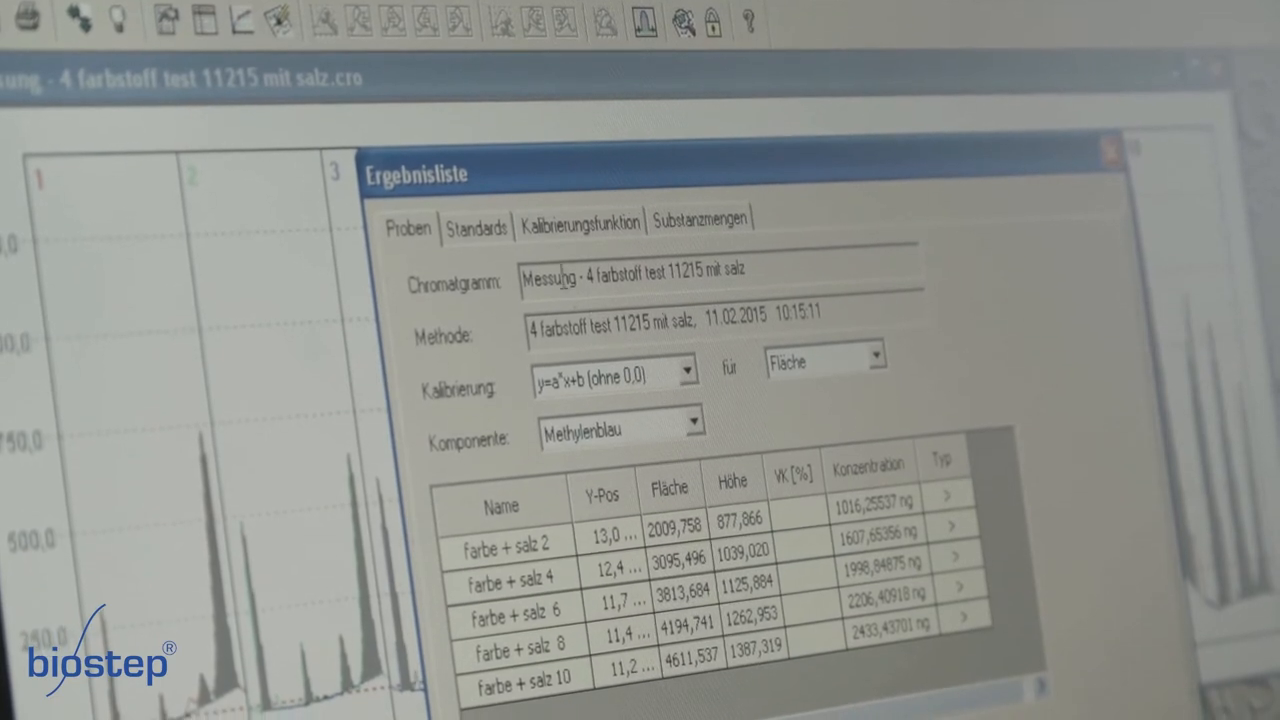
Review the standards, the Methylrot calibration line, and the per-sample substance amount table.
click(475, 225)
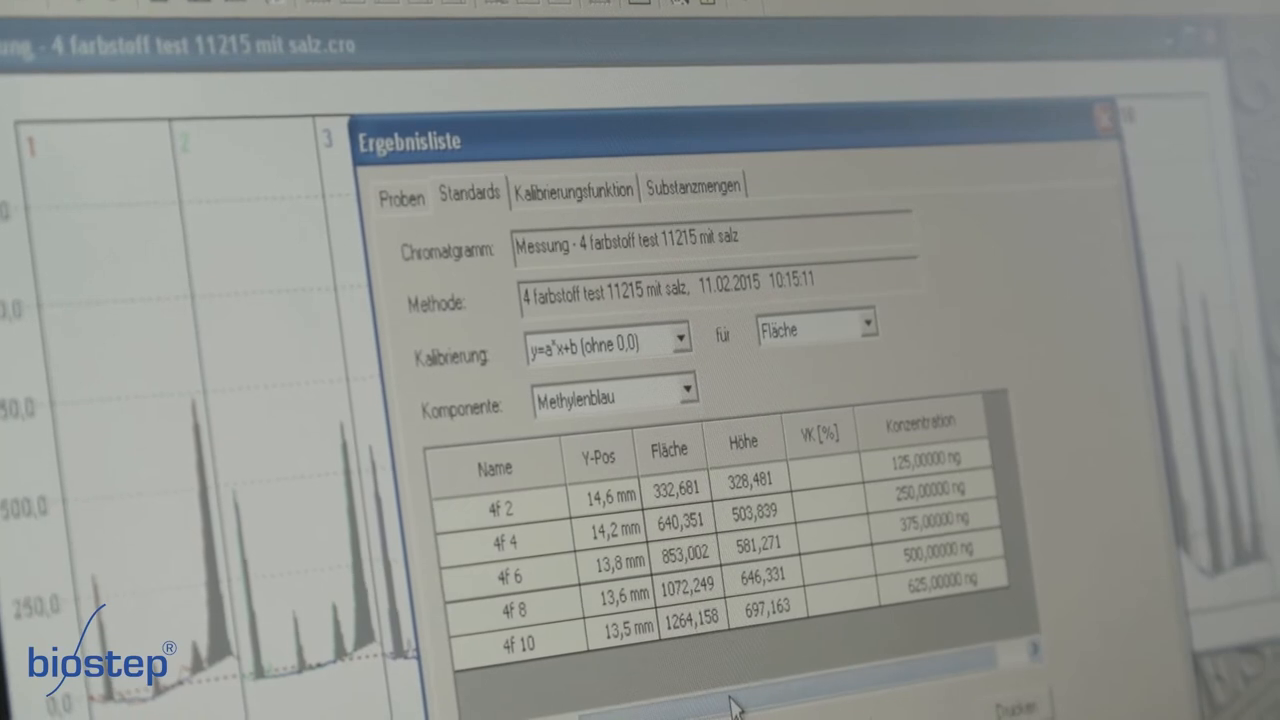
click(573, 189)
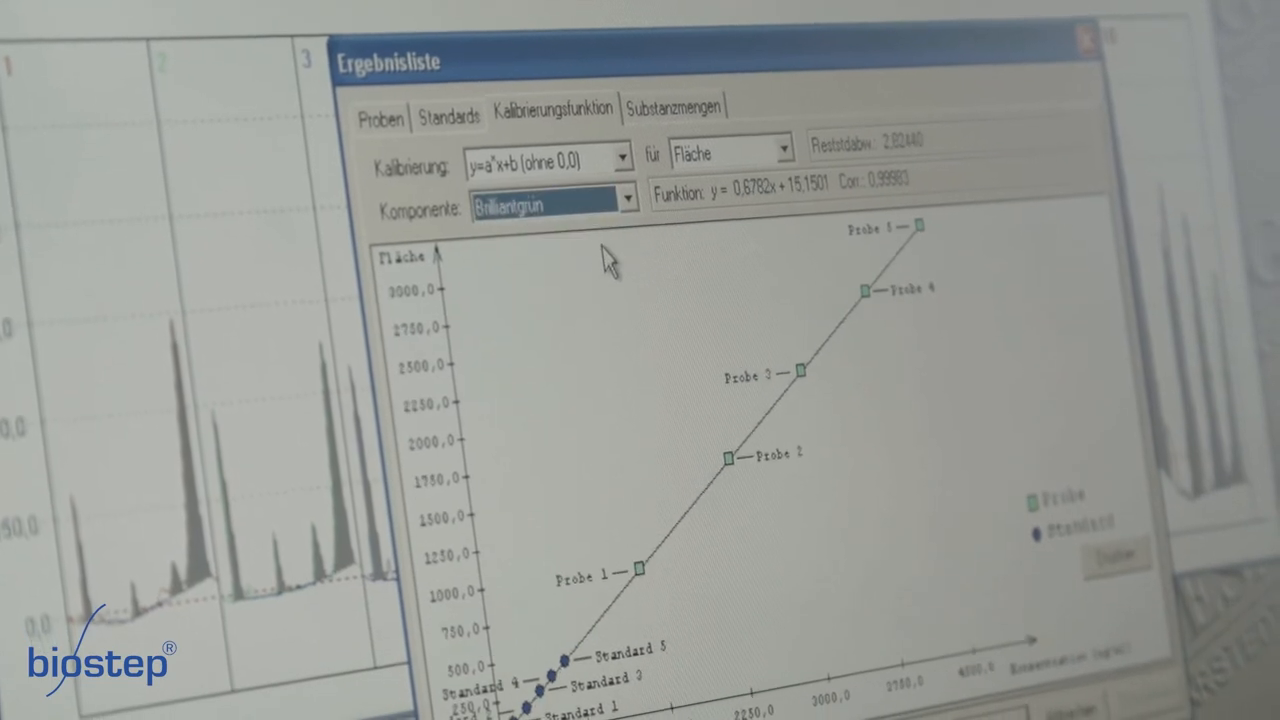
click(627, 196)
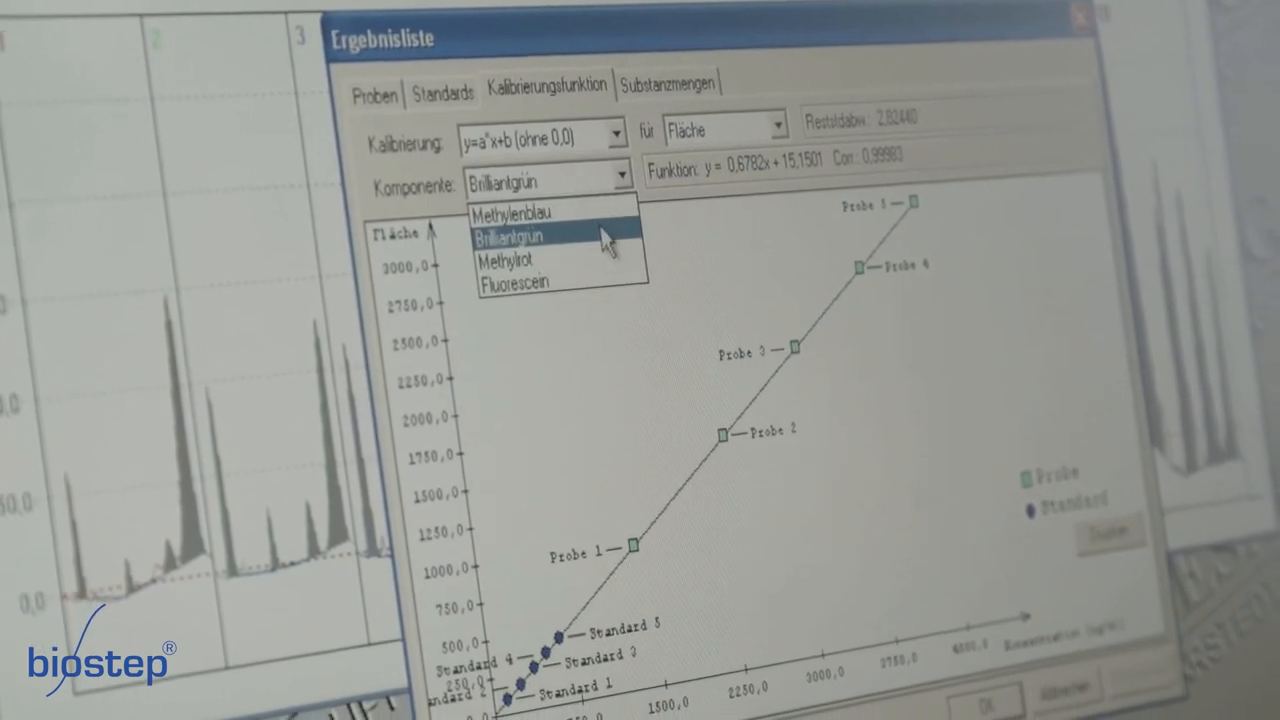
click(507, 256)
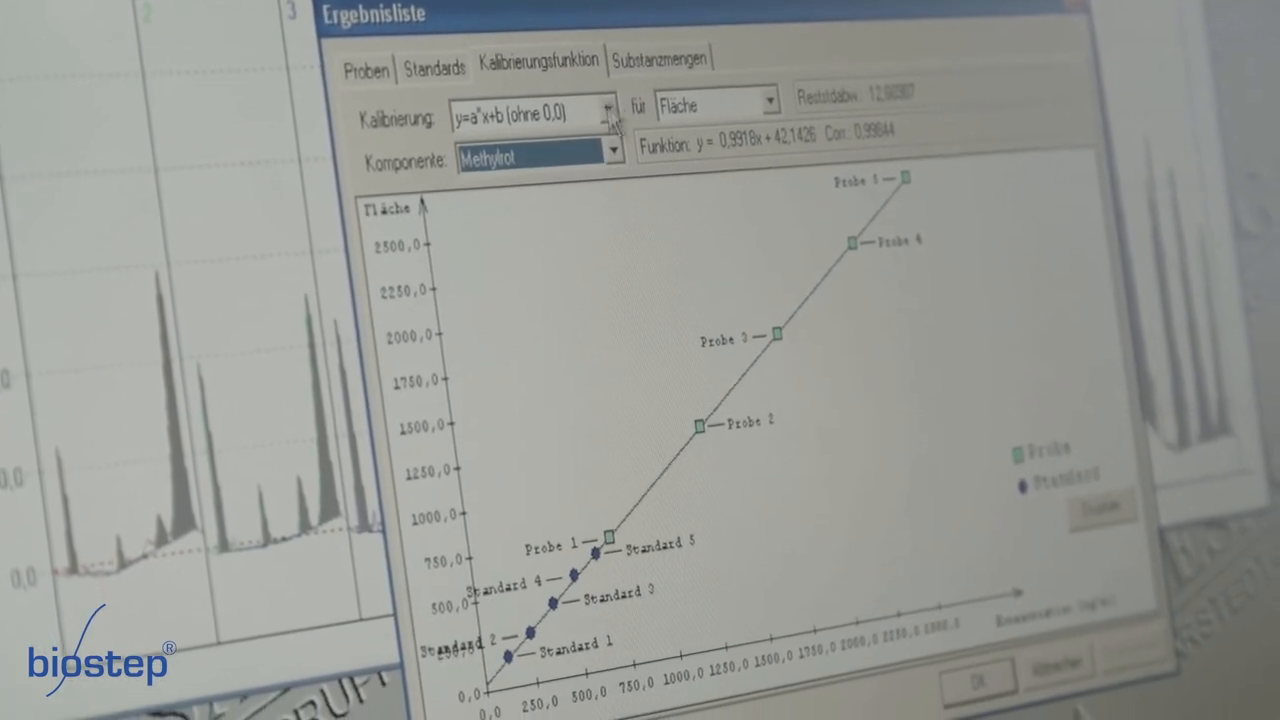
click(658, 58)
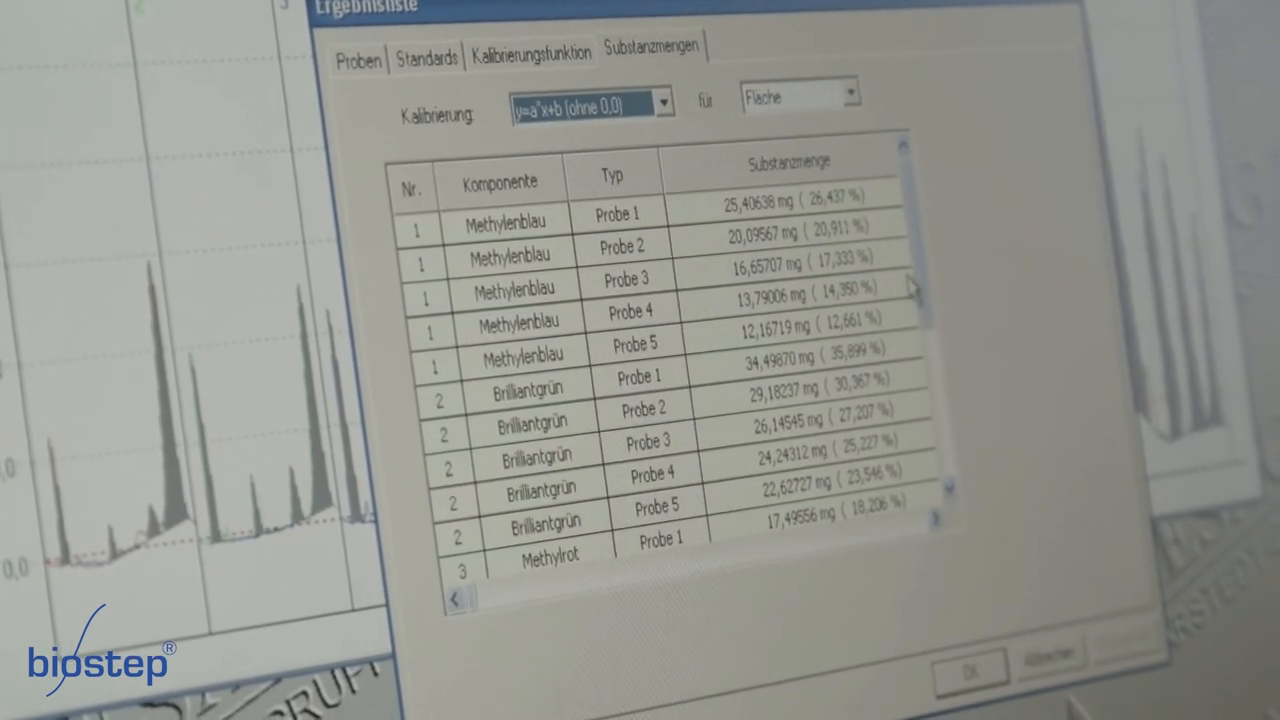
scroll(down, 3)
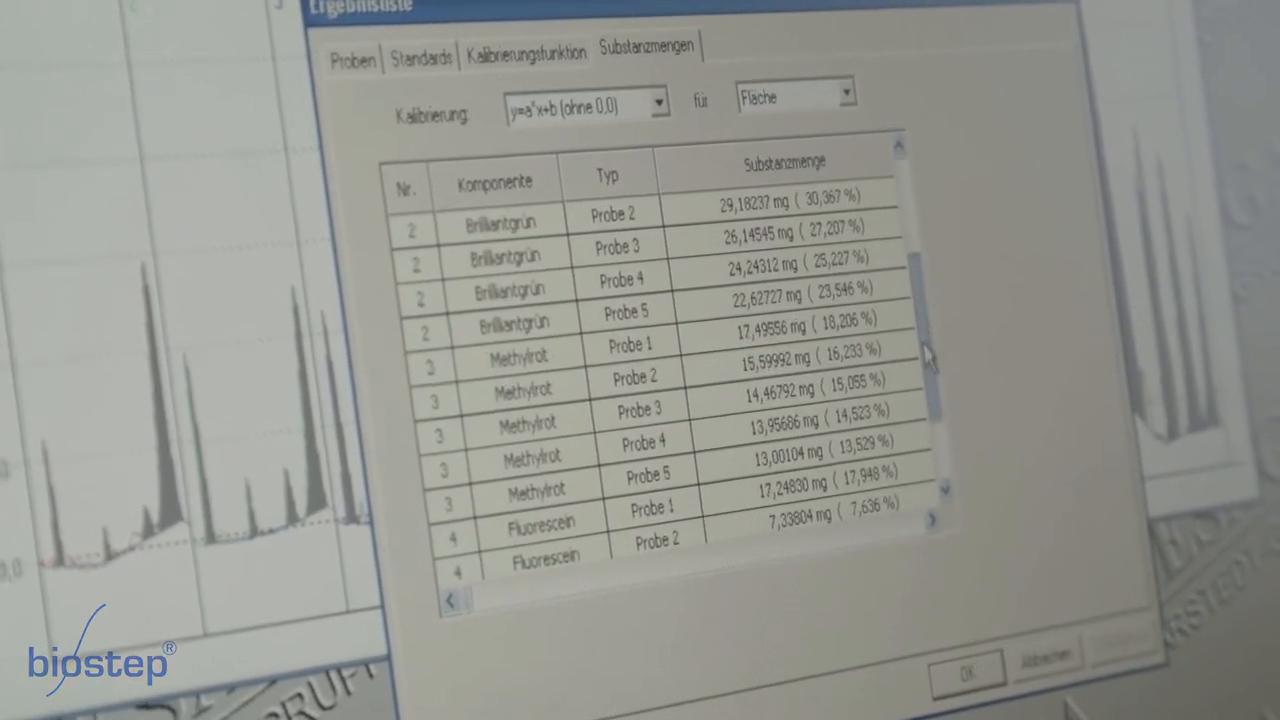